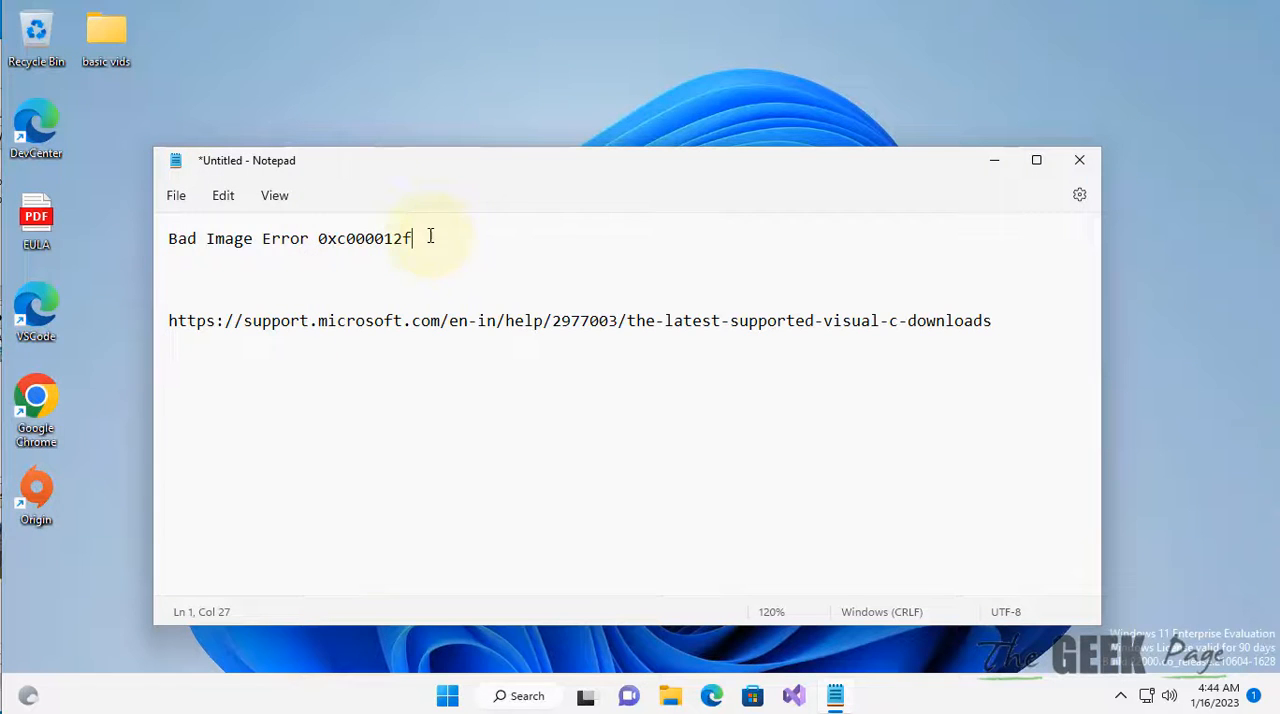
# Copy the support.microsoft.com Visual C++ downloads link from the Notepad note
pyautogui.click(170, 238)
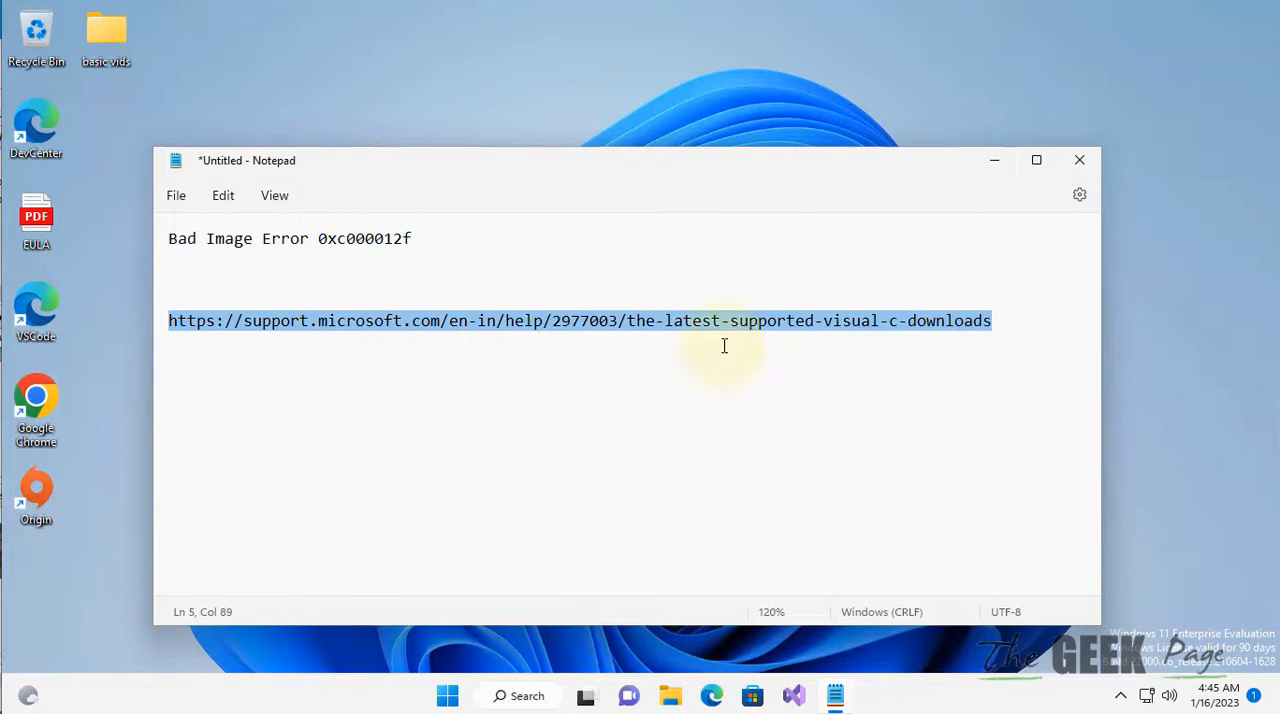
pyautogui.moveTo(363, 351)
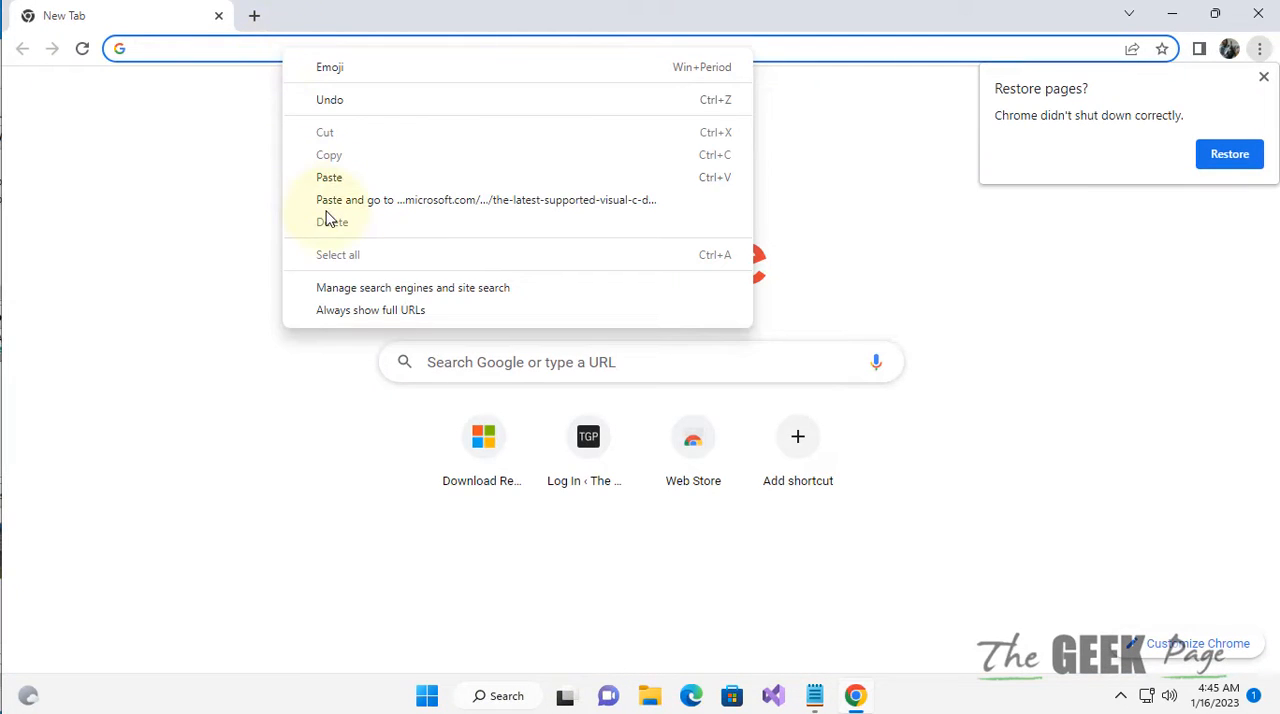
# Go to the pasted Visual C++ Redistributable downloads page and dismiss the Restore pages prompt
pyautogui.click(486, 199)
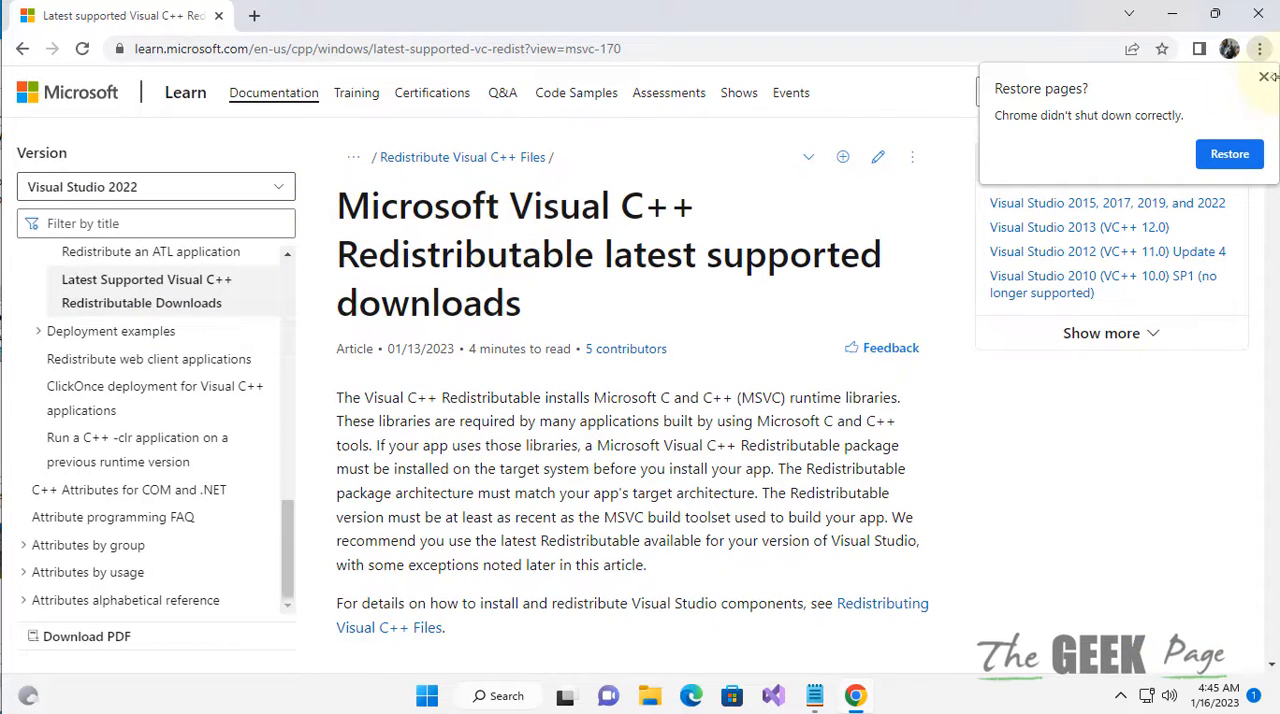
pyautogui.click(1266, 77)
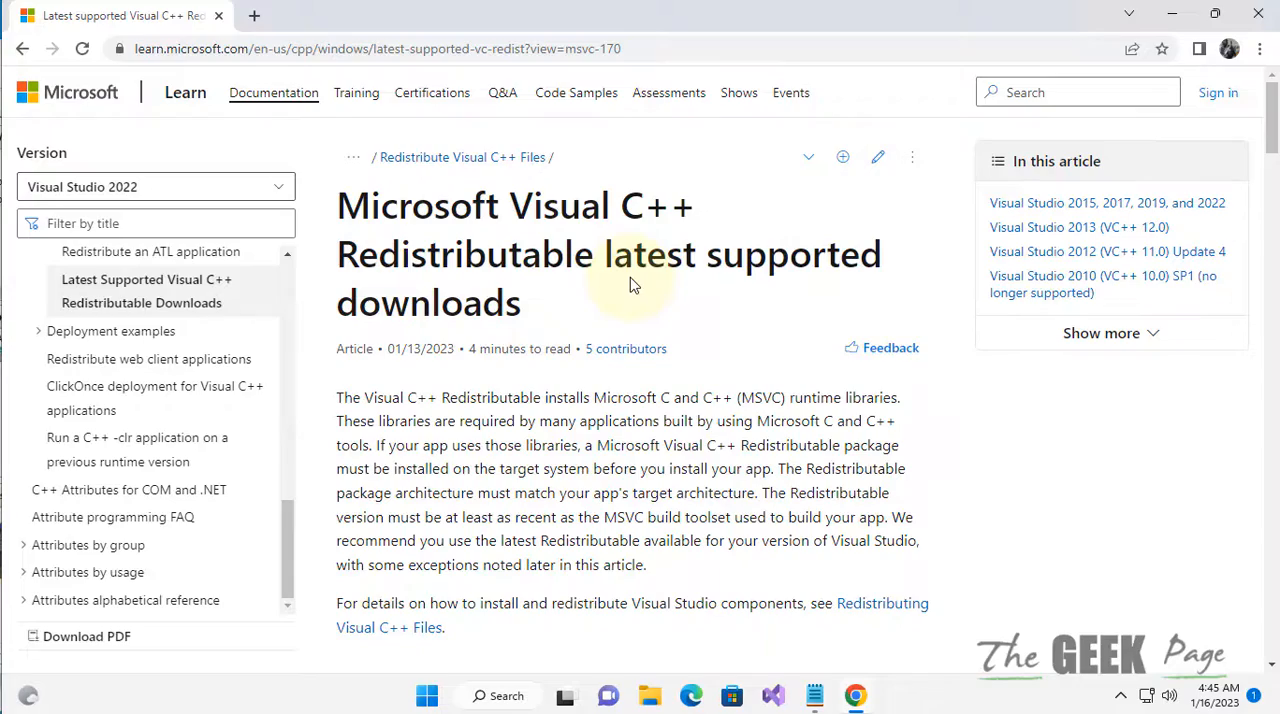
# Reveal the ARM64/X86/X64 download-link table and pick out the X86 and X64 entries
pyautogui.scroll(-3)
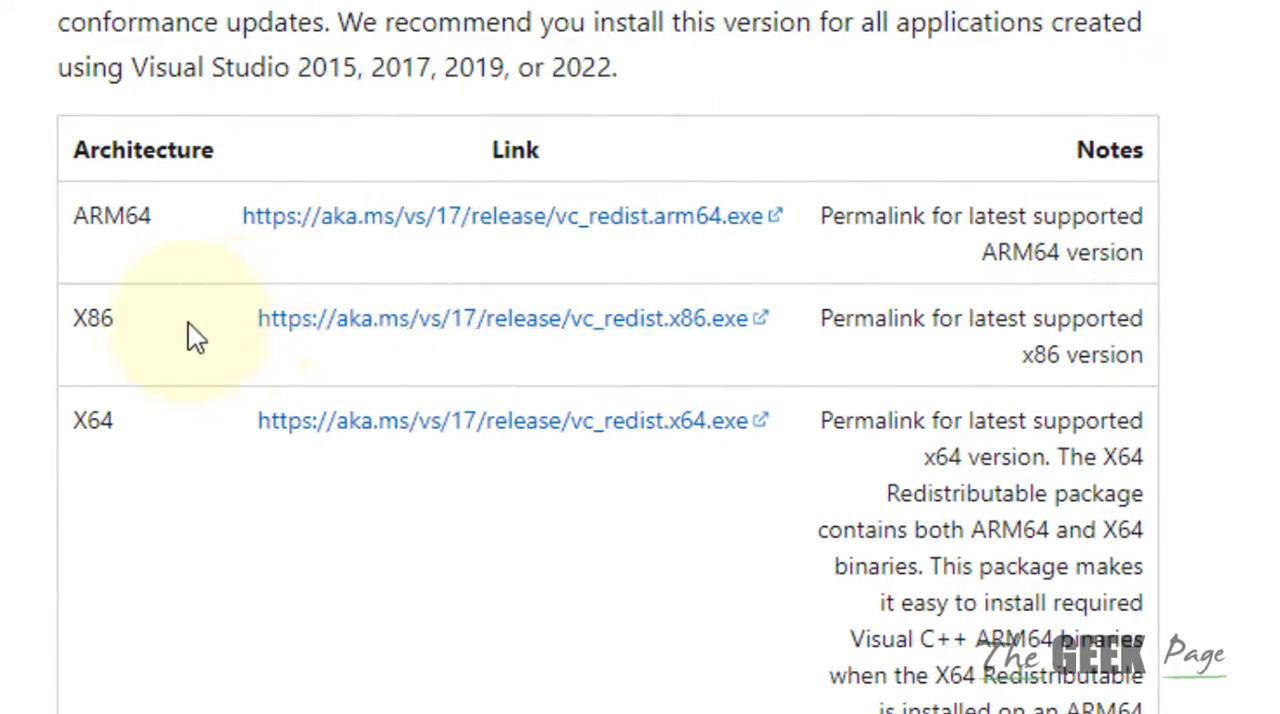
pyautogui.doubleClick(111, 215)
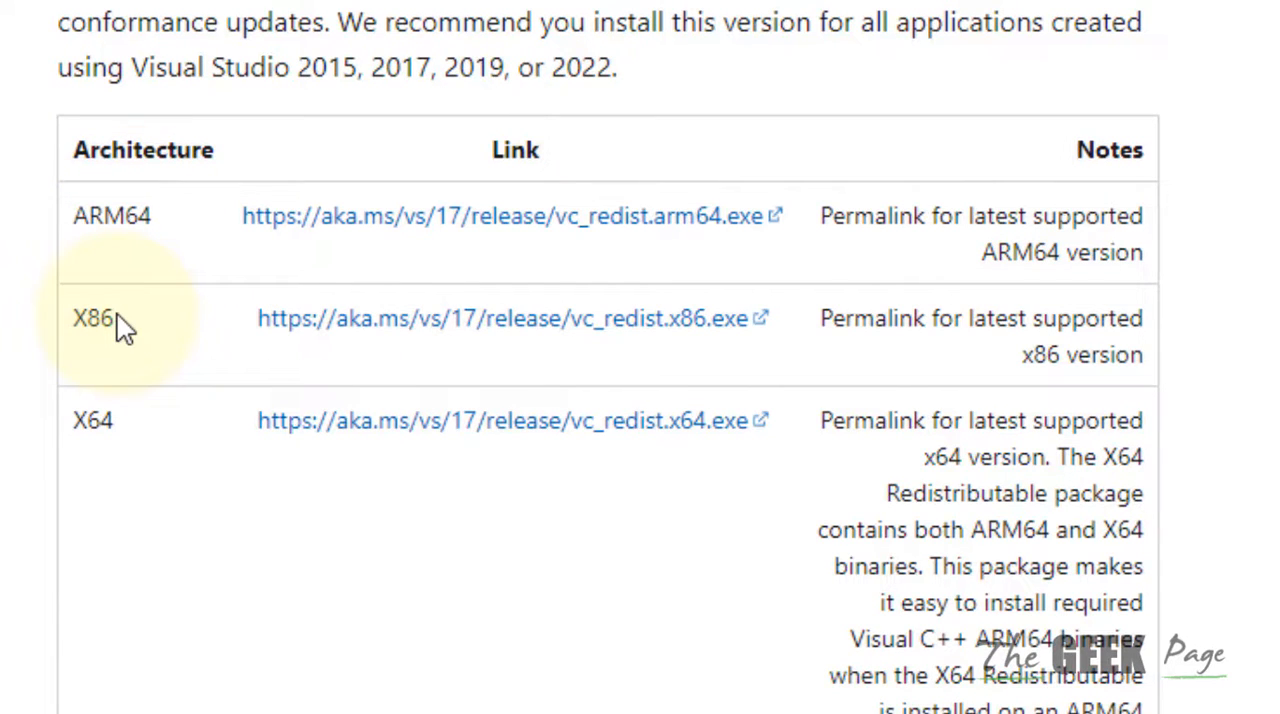
pyautogui.moveTo(190, 335)
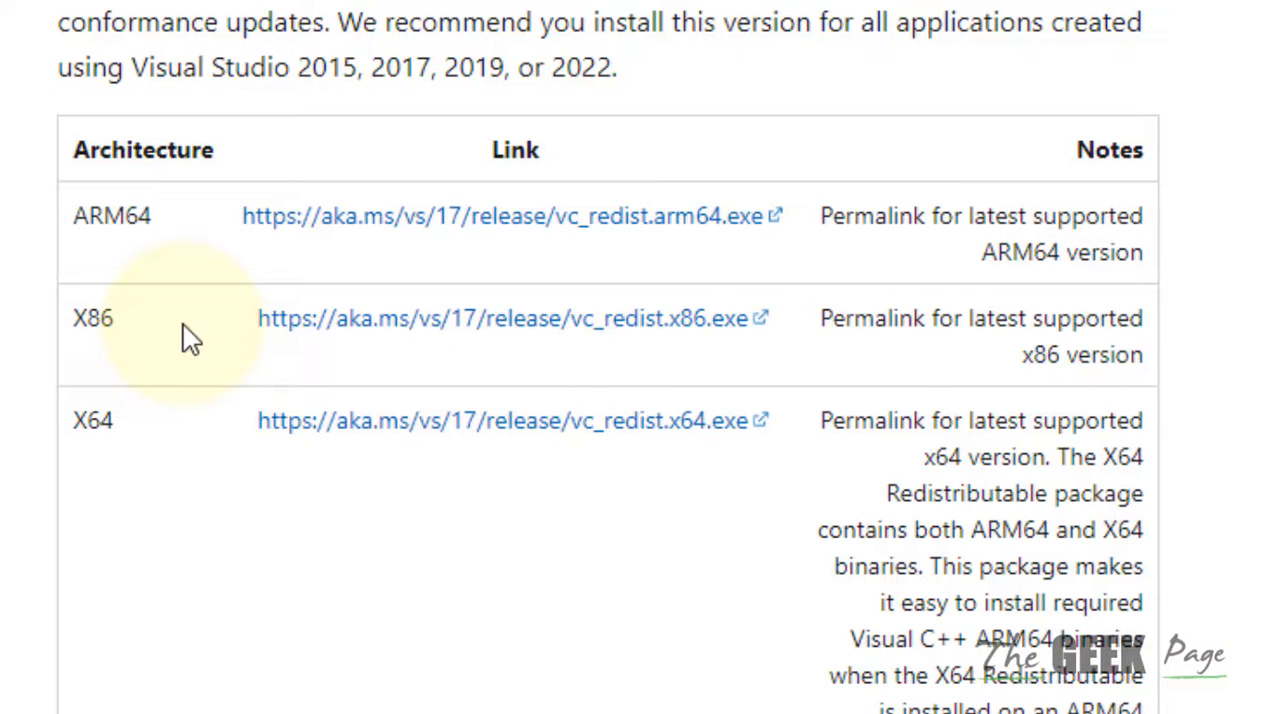
pyautogui.click(100, 420)
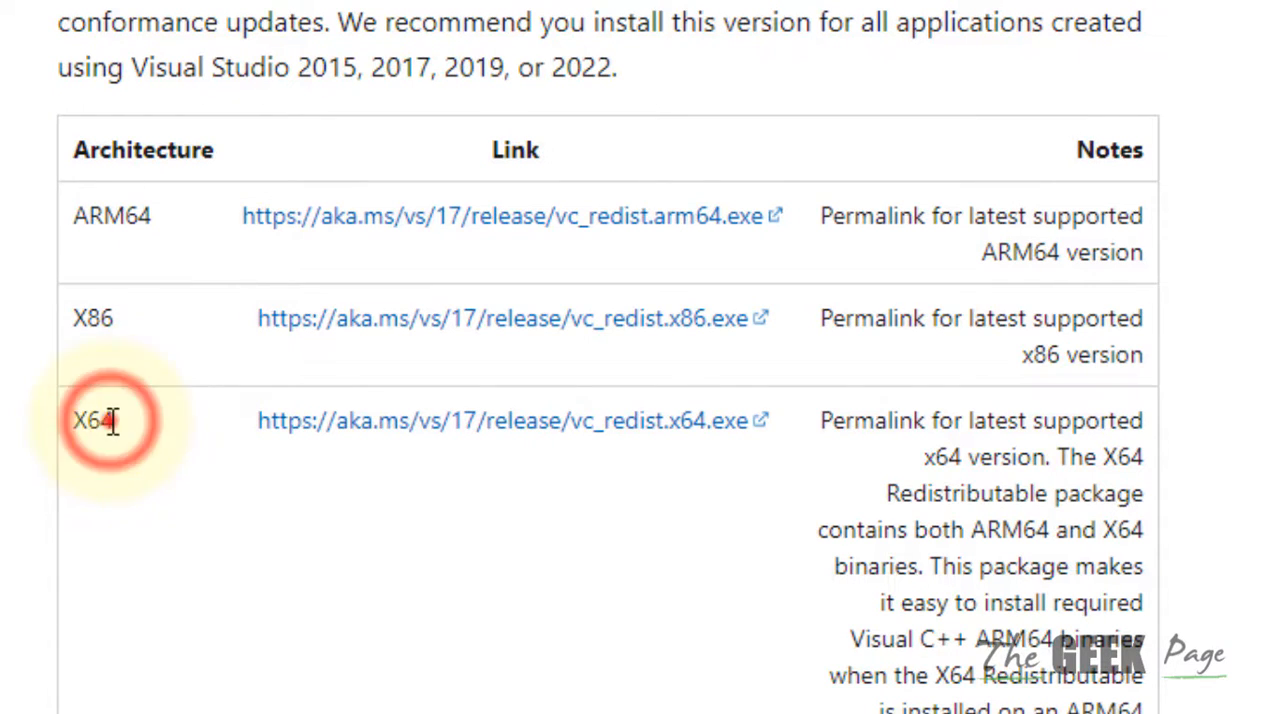
pyautogui.doubleClick(92, 317)
pyautogui.write('system info')
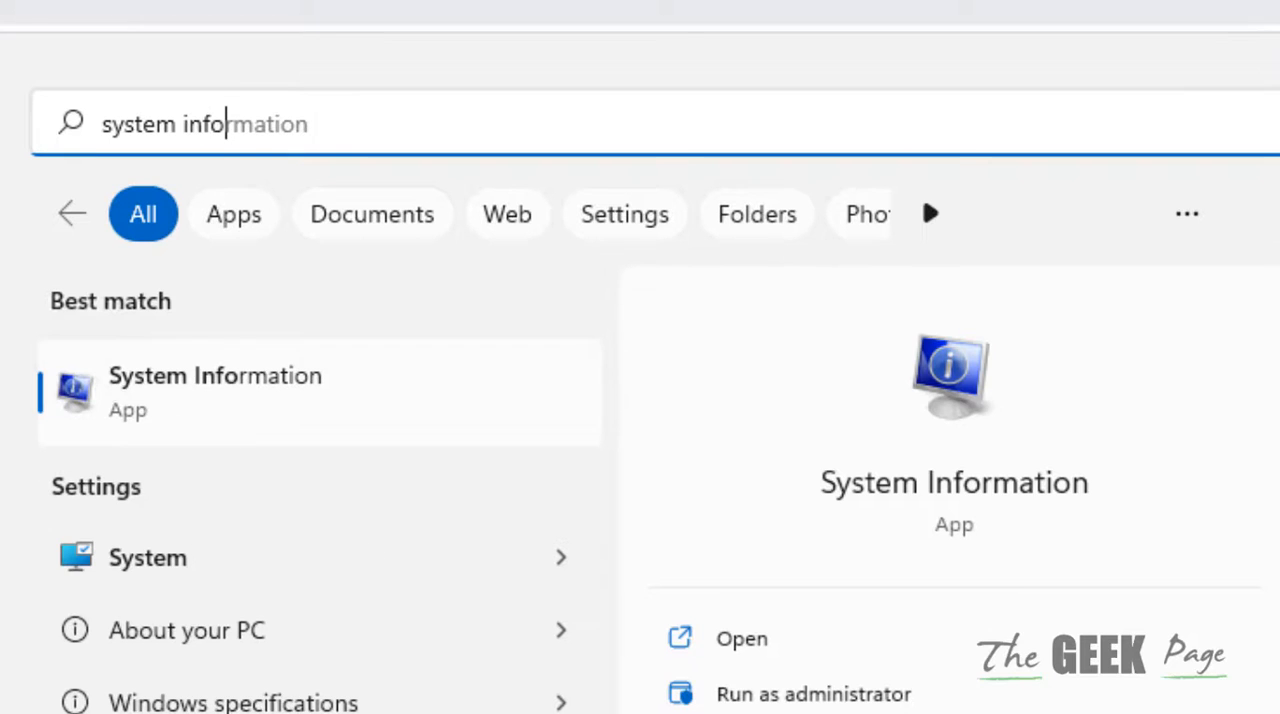
# Launch System Information and confirm the System Type is x64-based PC
pyautogui.click(215, 375)
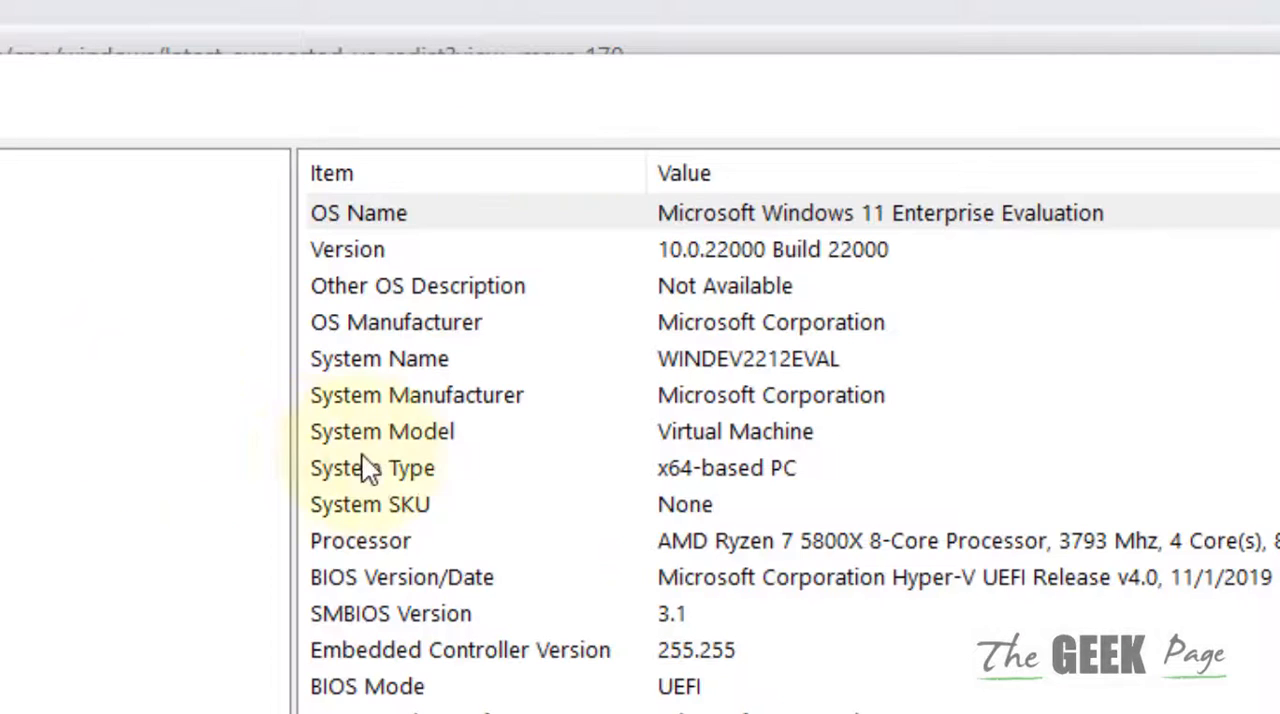
pyautogui.click(373, 467)
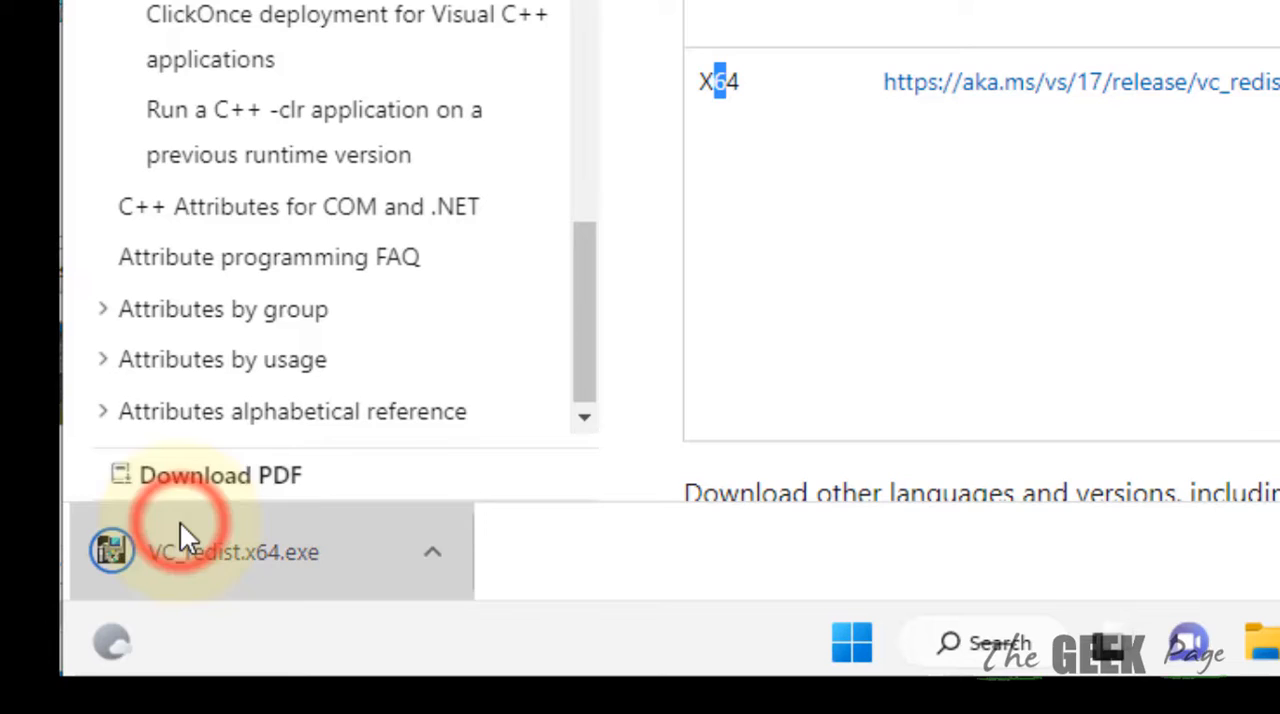
# Run the downloaded VC_redist.x64.exe to reach the 2015-2022 x64 setup with Repair/Uninstall
pyautogui.doubleClick(232, 552)
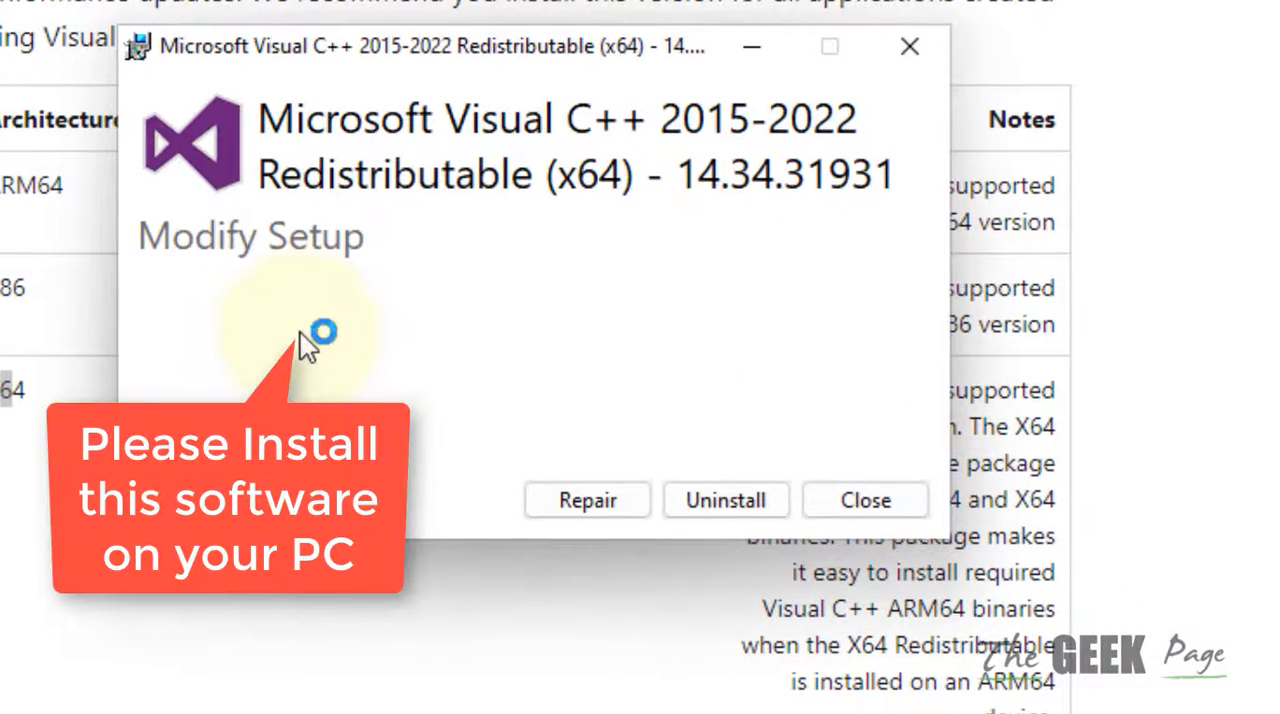
pyautogui.moveTo(350, 285)
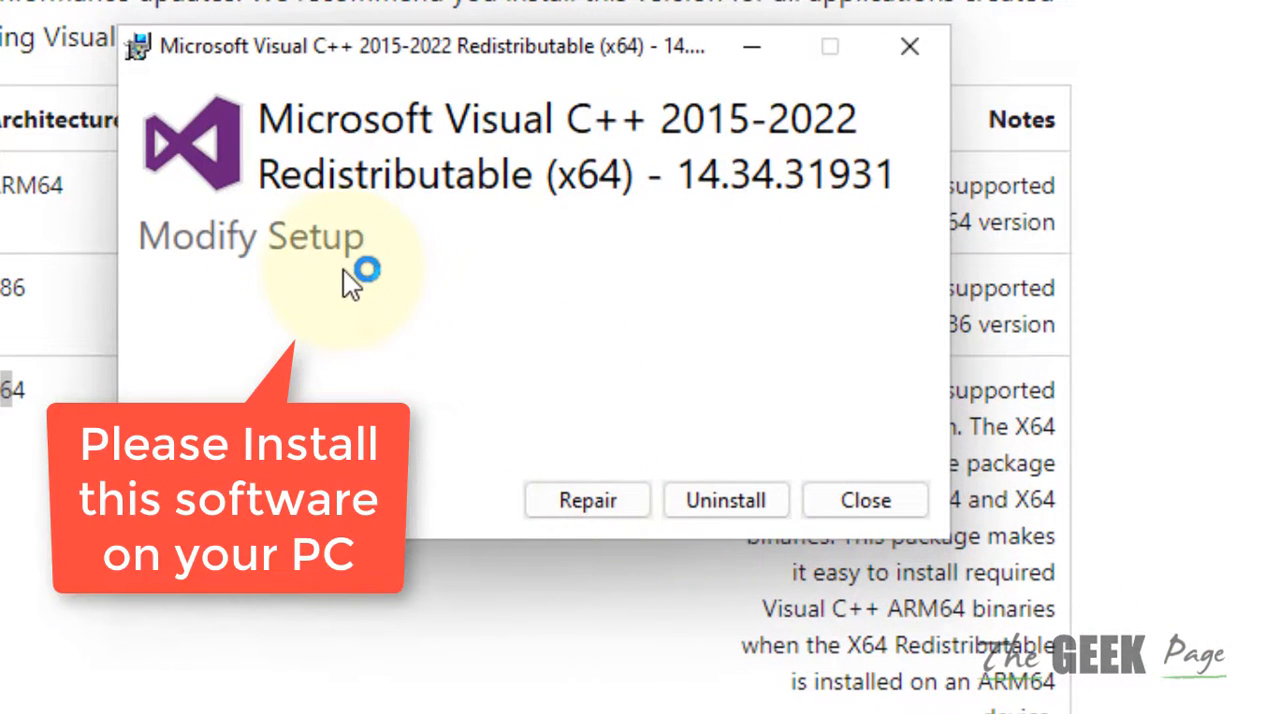
pyautogui.moveTo(465, 240)
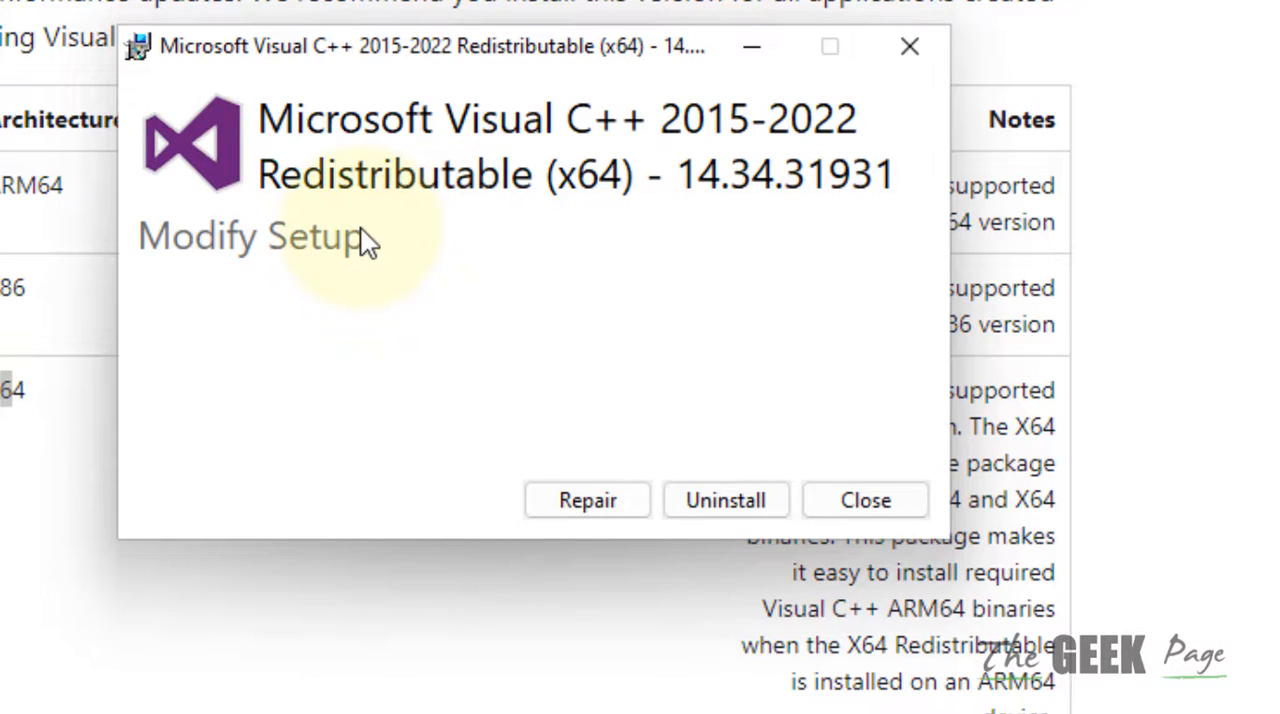
pyautogui.moveTo(620, 278)
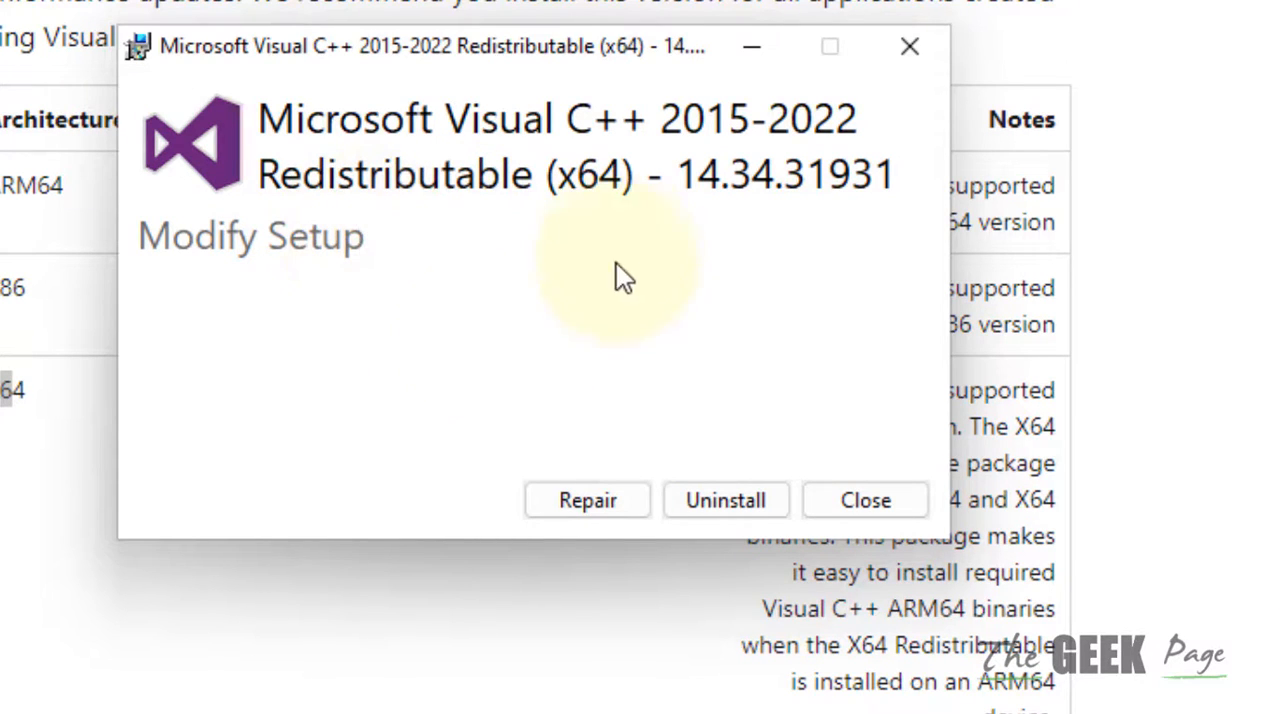
pyautogui.moveTo(450, 235)
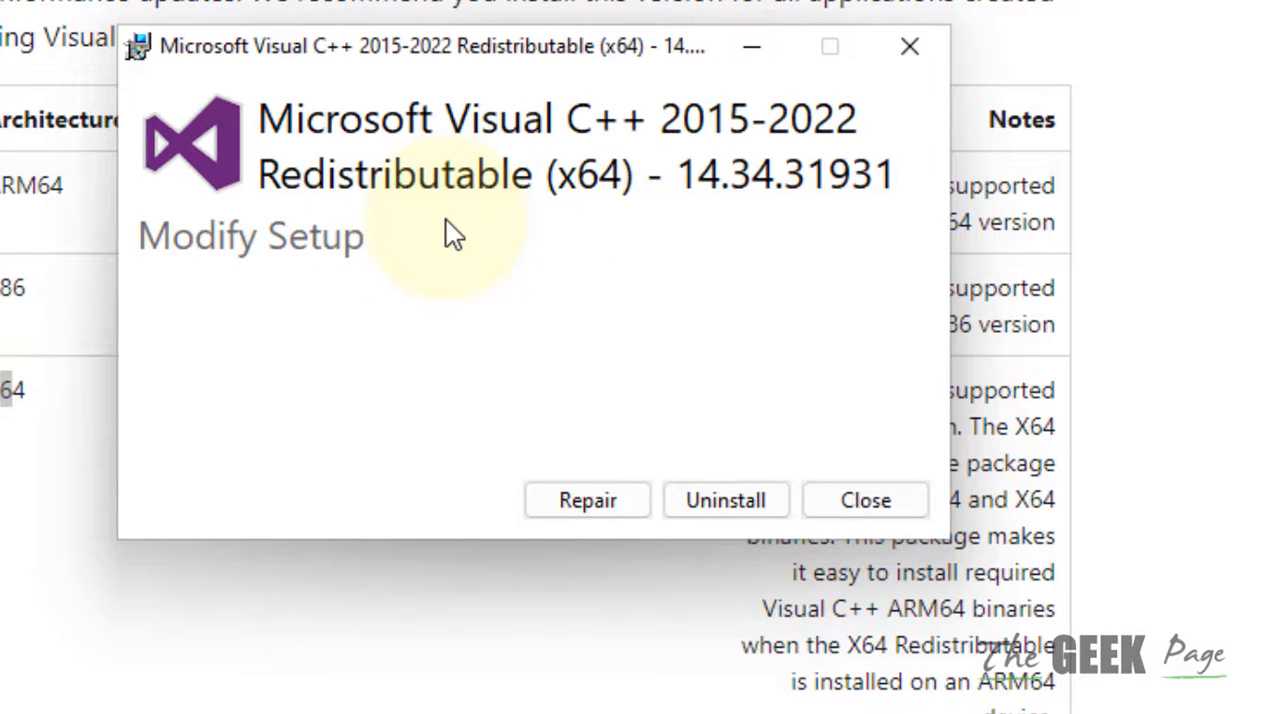
pyautogui.moveTo(587, 500)
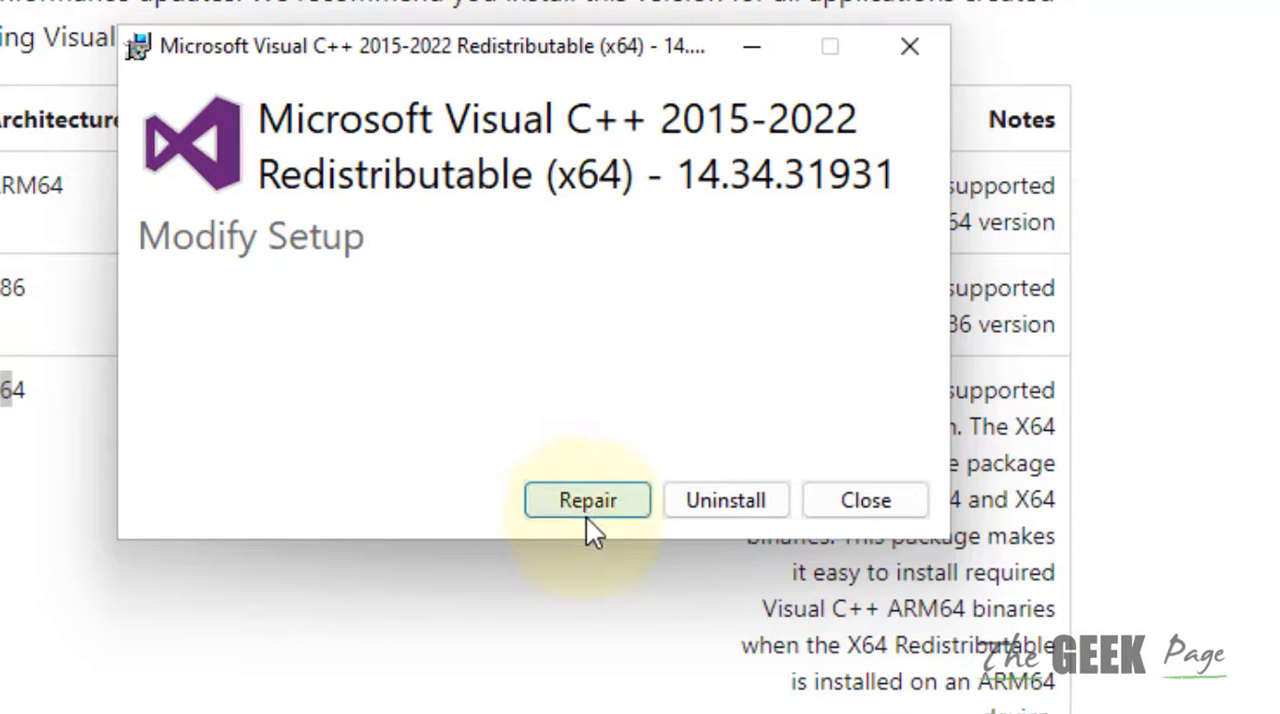
pyautogui.moveTo(140, 180)
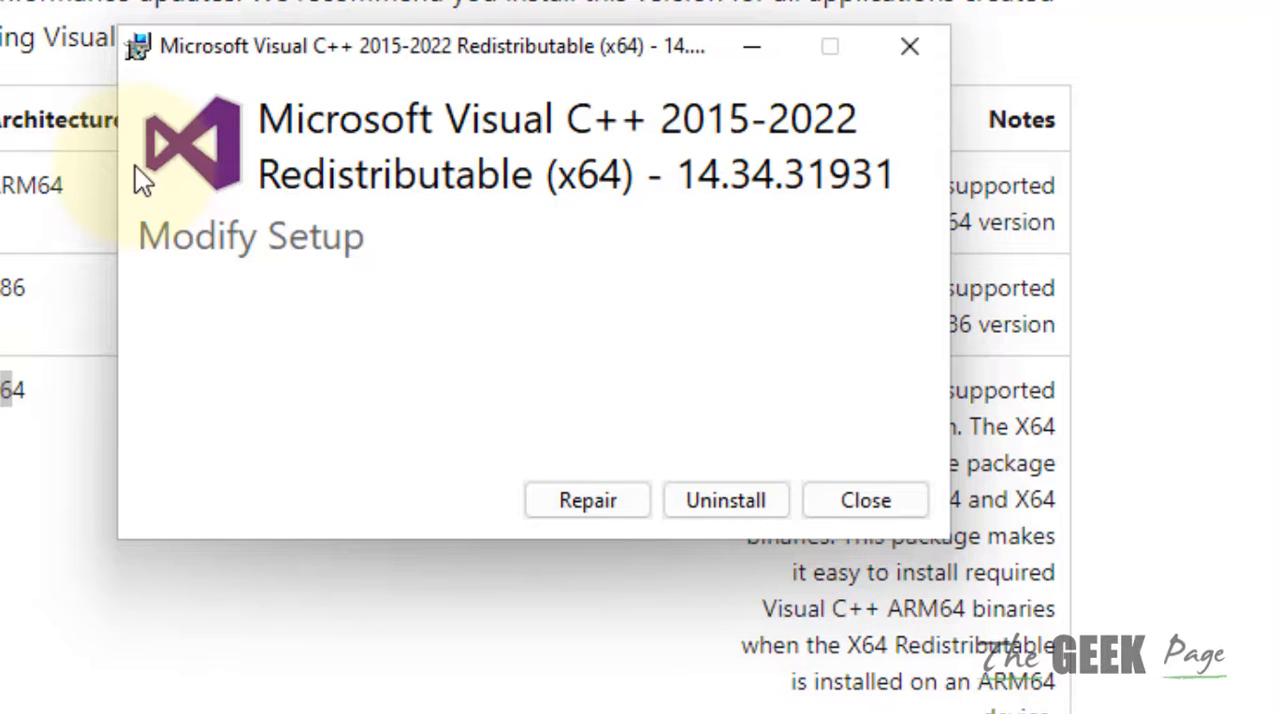
pyautogui.moveTo(510, 410)
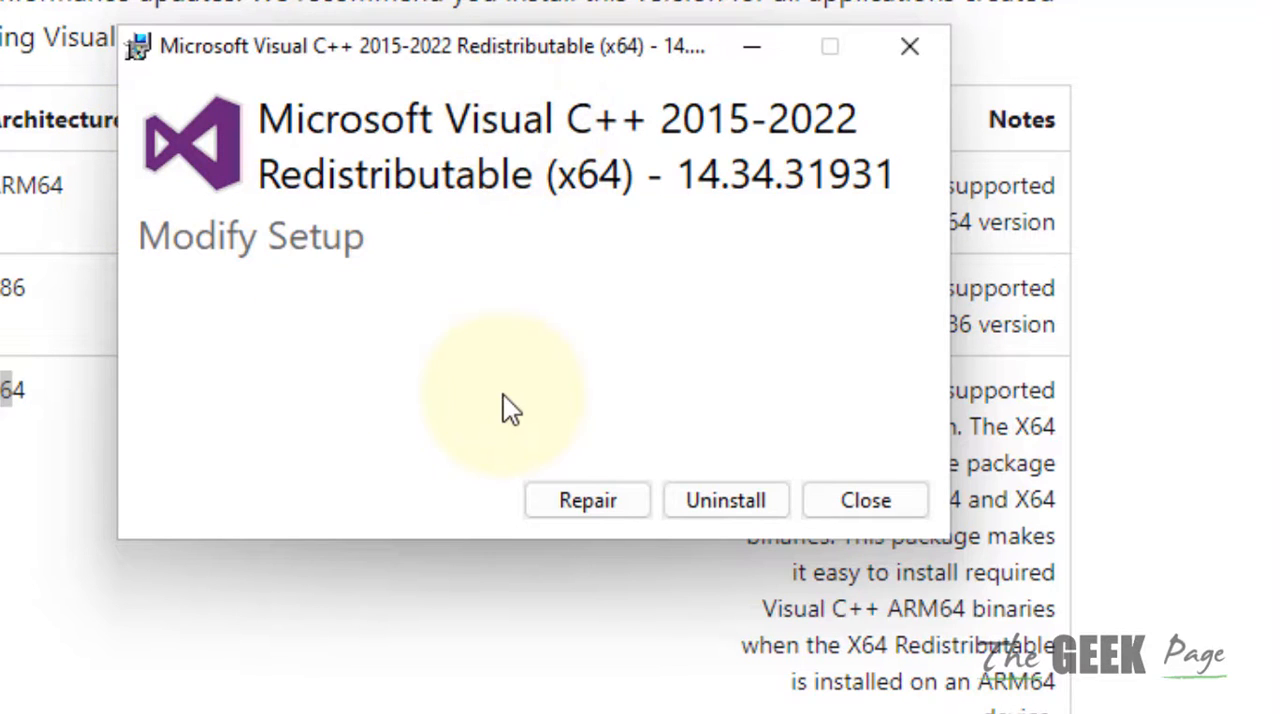
pyautogui.moveTo(345, 255)
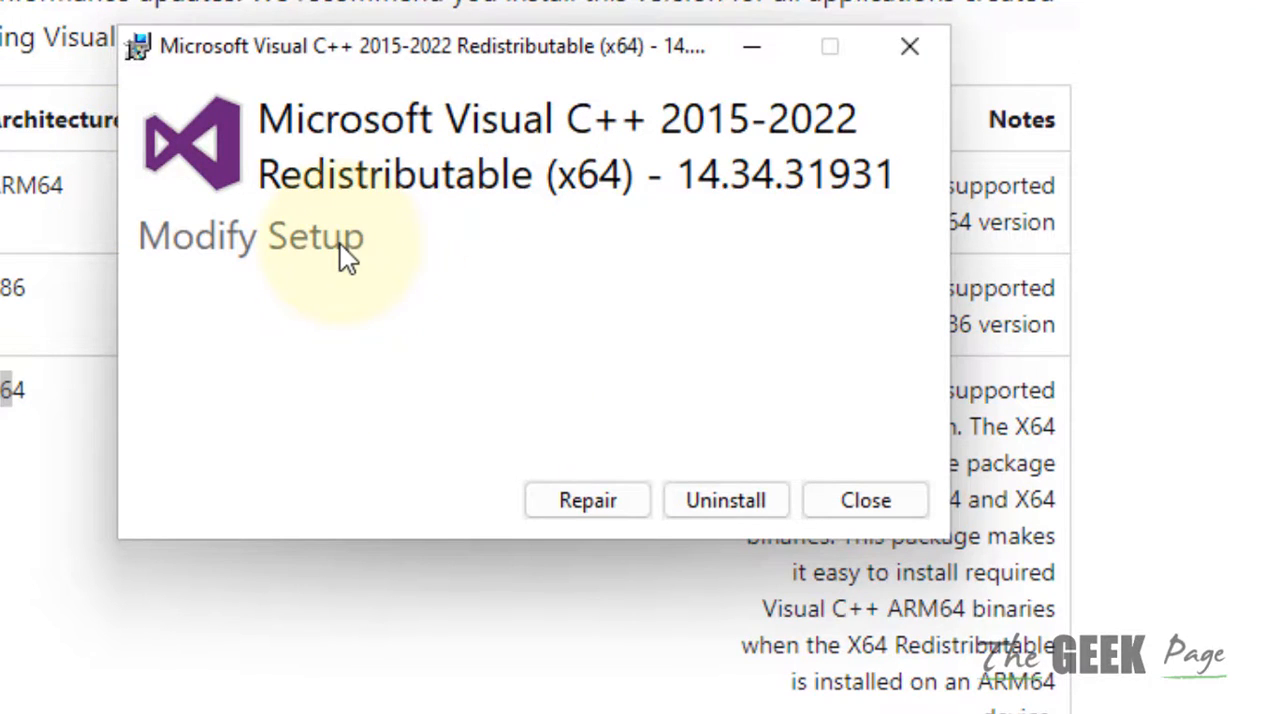
pyautogui.moveTo(285, 178)
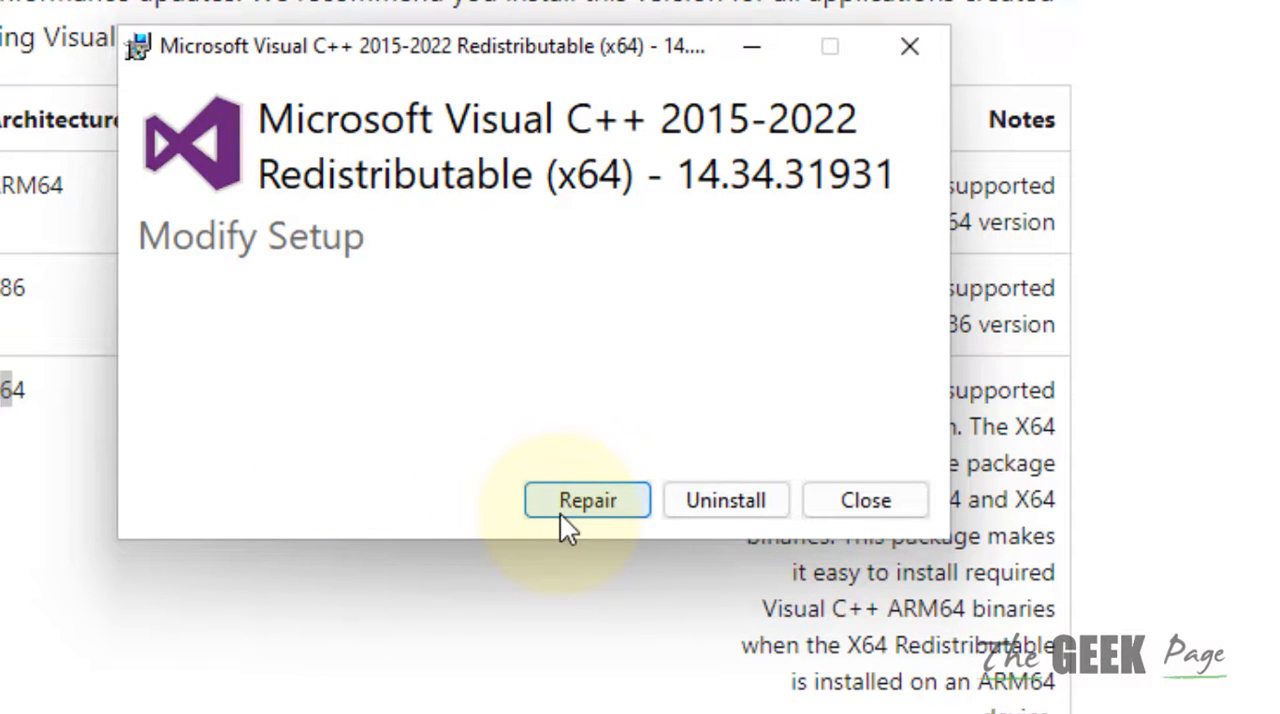
pyautogui.moveTo(498, 337)
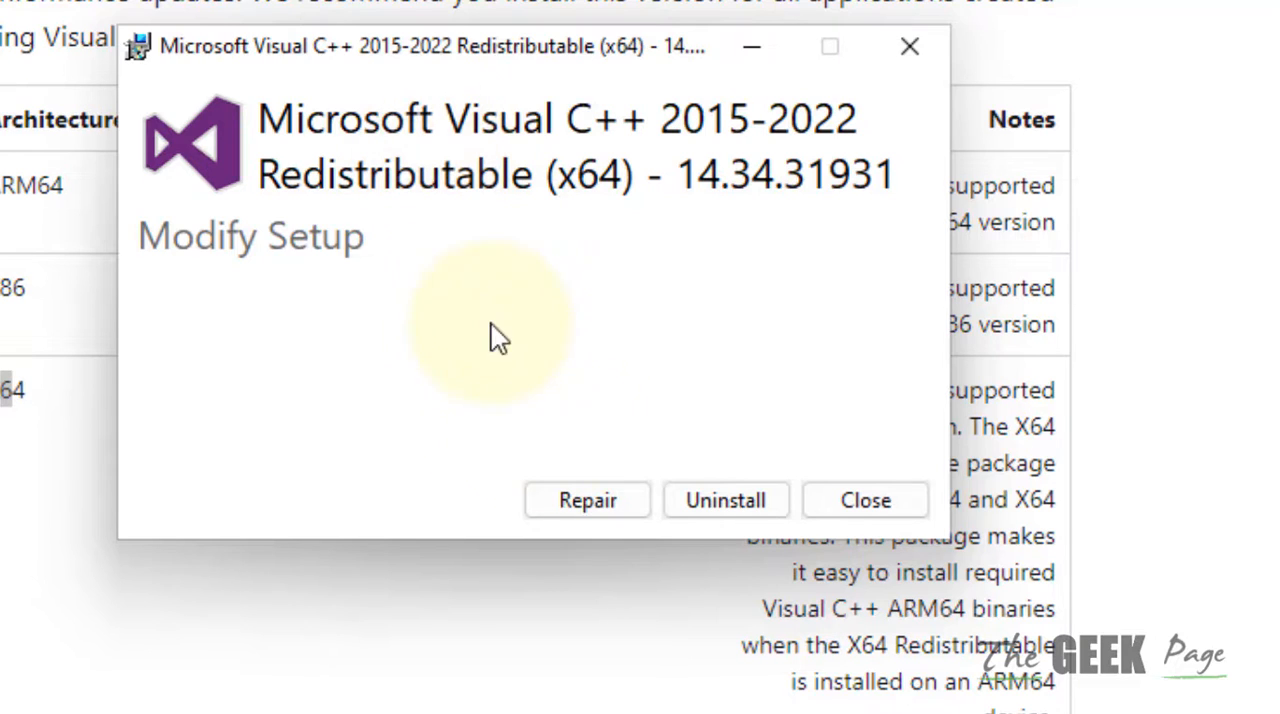